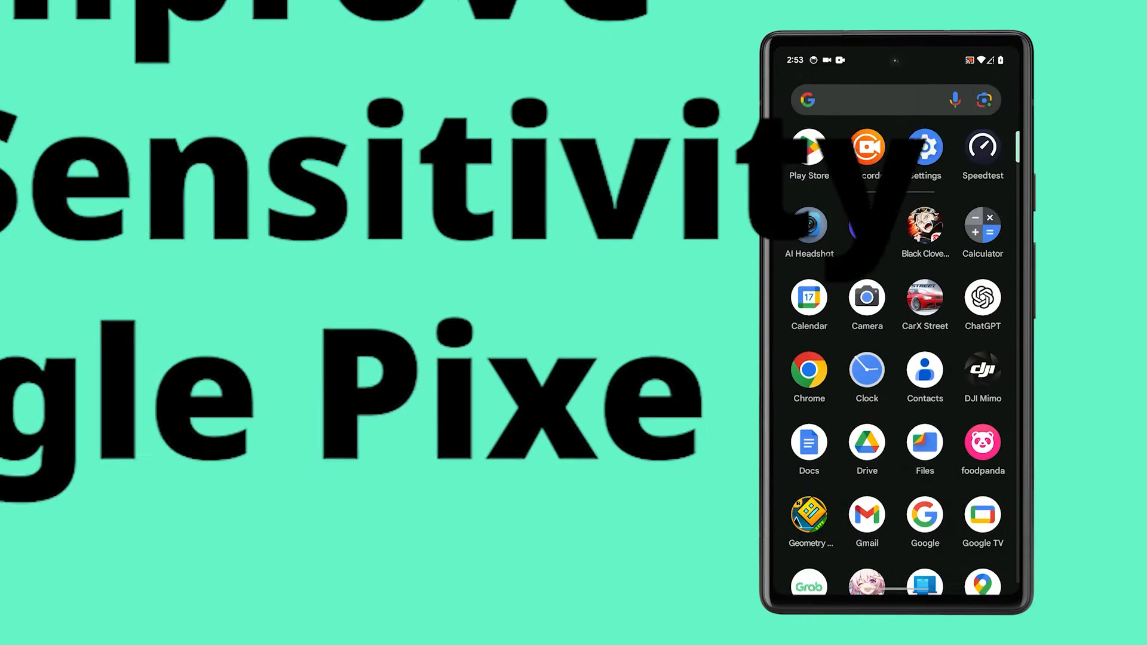
Step: Launch the Settings app from the app drawer
{"action": "scroll", "scroll_direction": "down", "scroll_amount": 3}
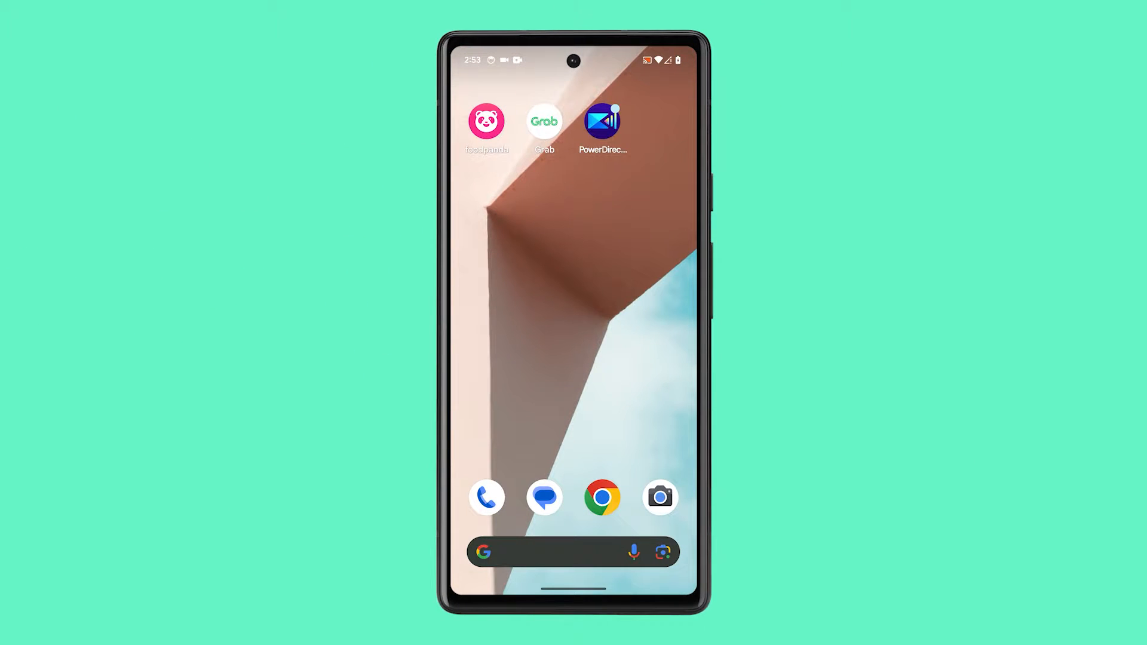
{"action": "left_click_drag", "start_coordinate": [573, 52], "coordinate": [574, 293]}
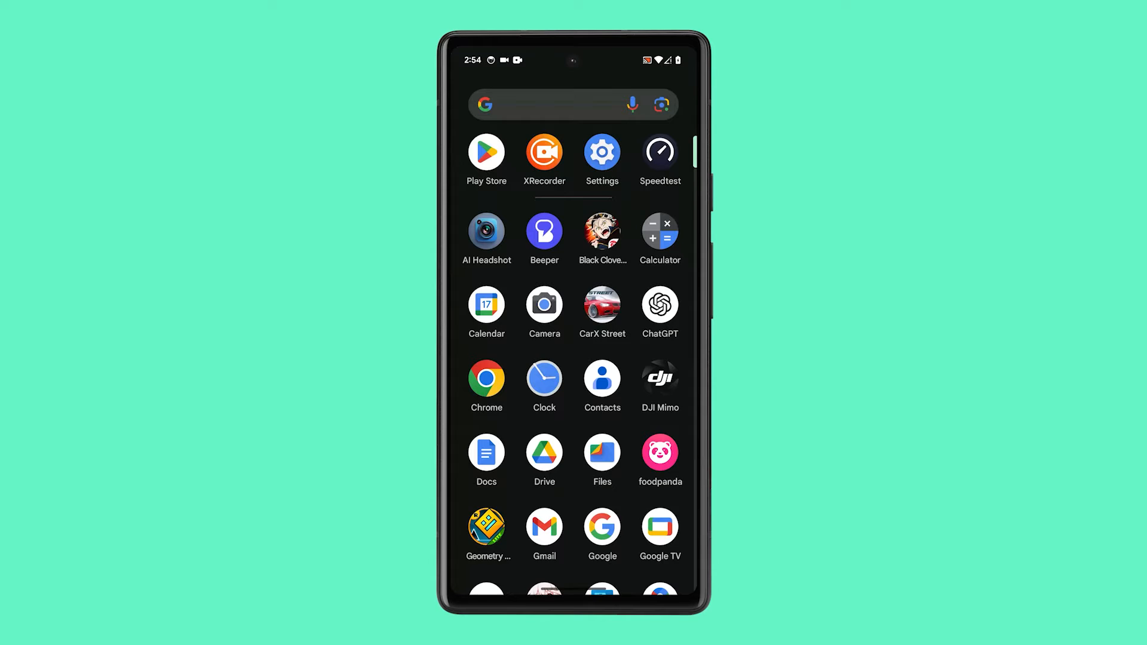
{"action": "scroll", "scroll_direction": "down", "scroll_amount": 3}
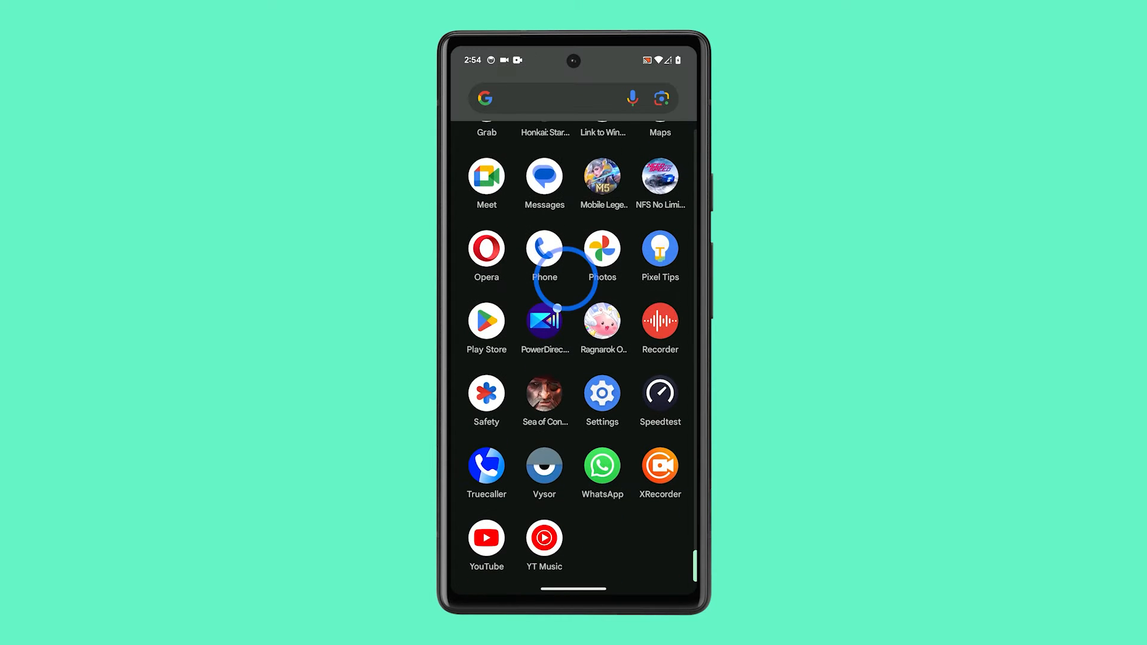
{"action": "left_click", "coordinate": [601, 393]}
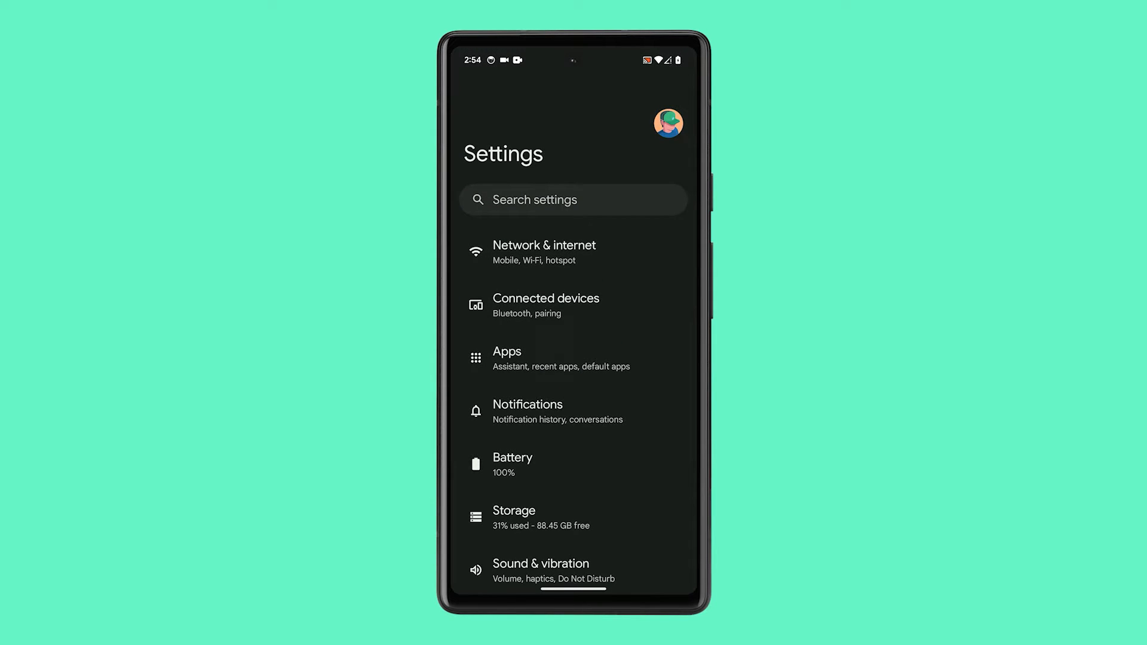
Step: Go to the Display page within Settings
{"action": "scroll", "scroll_direction": "down", "scroll_amount": 3}
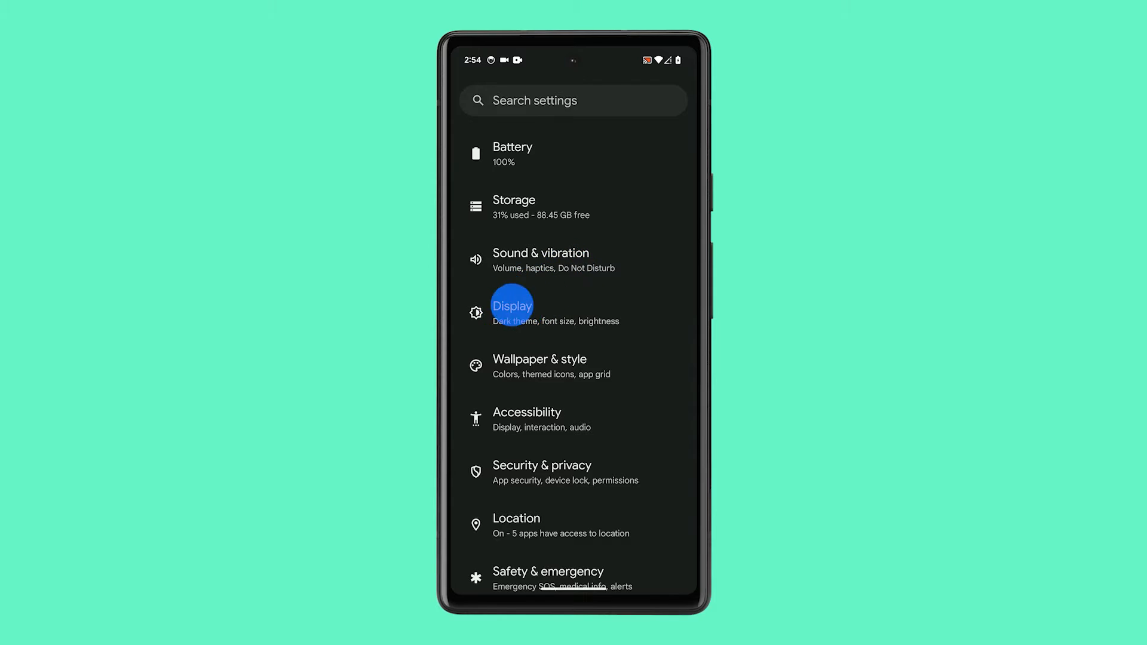
{"action": "left_click", "coordinate": [513, 306]}
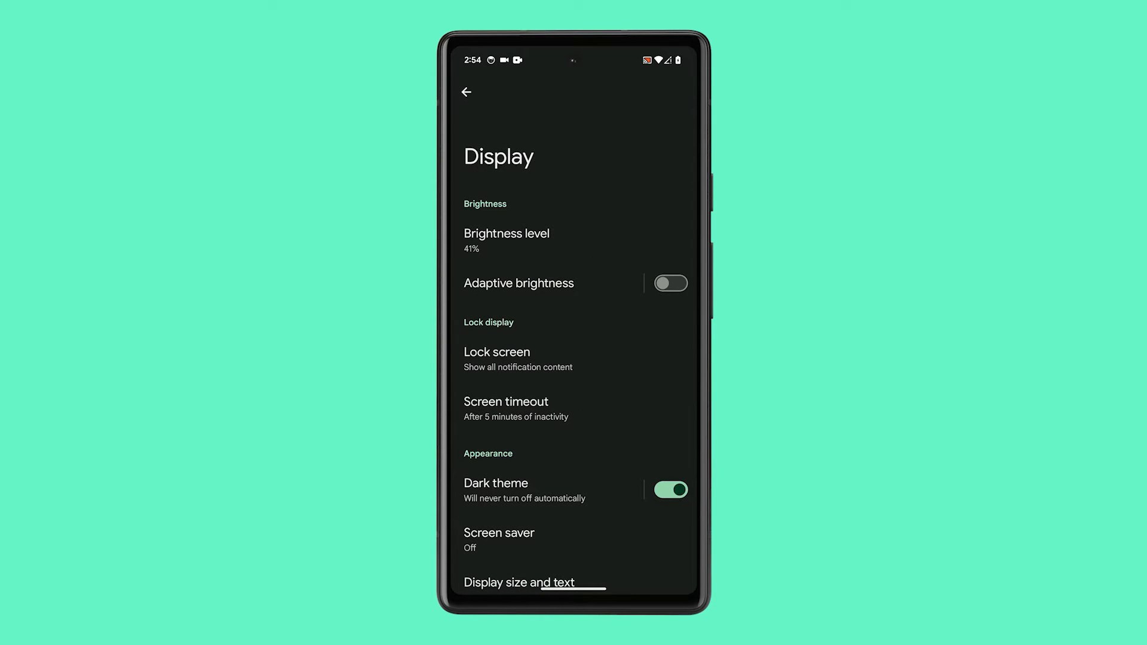
Step: Switch on Screen protector mode on the Display page
{"action": "scroll", "scroll_direction": "down", "scroll_amount": 3}
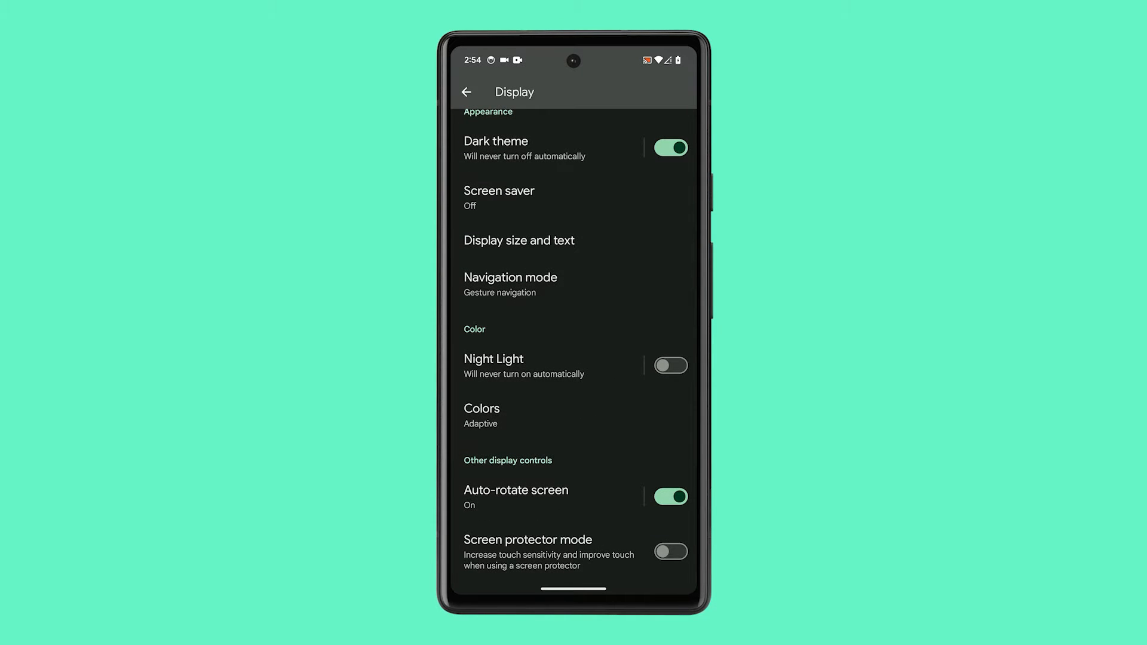
{"action": "left_click", "coordinate": [669, 551]}
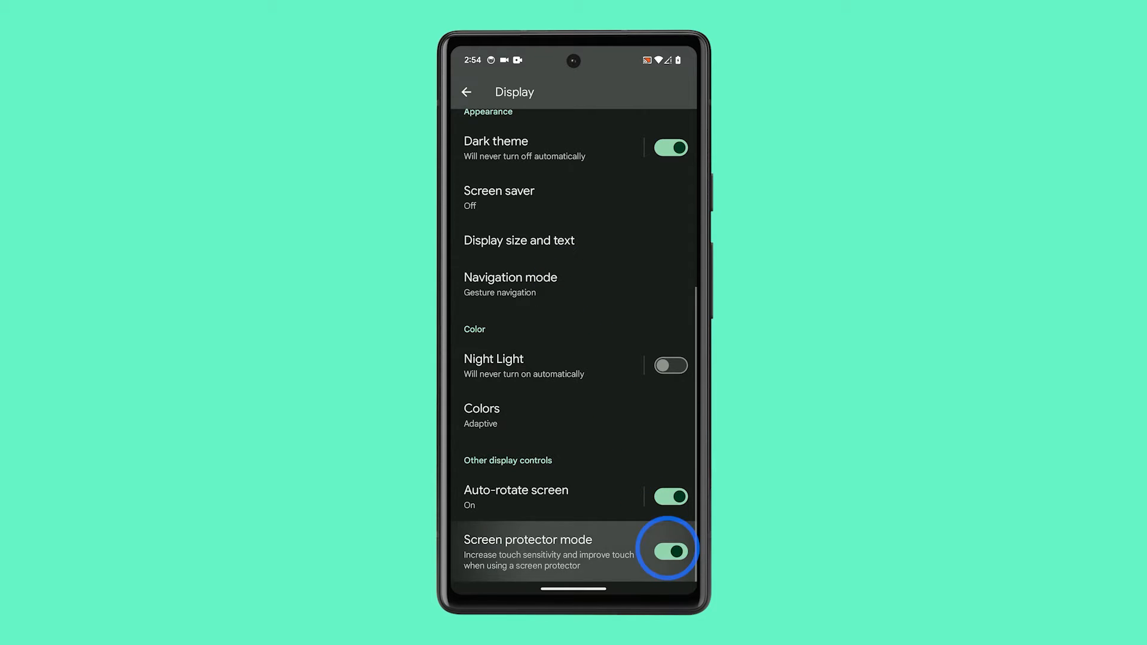
{"action": "left_click", "coordinate": [670, 551]}
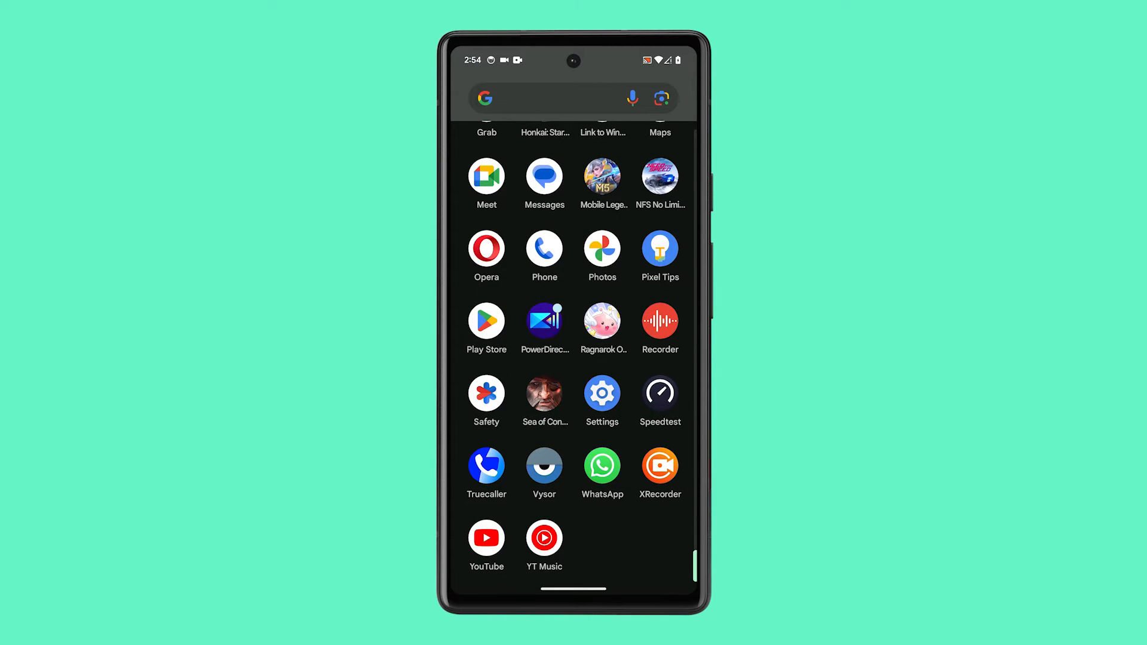
Step: Reopen Settings' Display page, then pull down the Quick Settings panel
{"action": "left_click", "coordinate": [601, 394]}
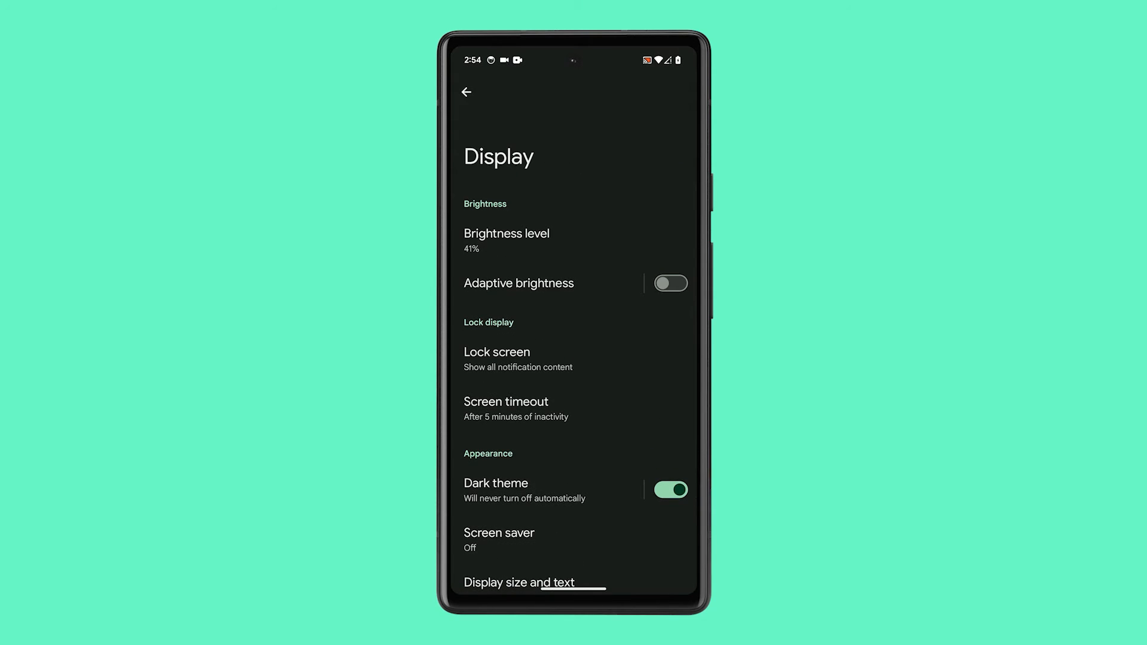
{"action": "left_click", "coordinate": [466, 92]}
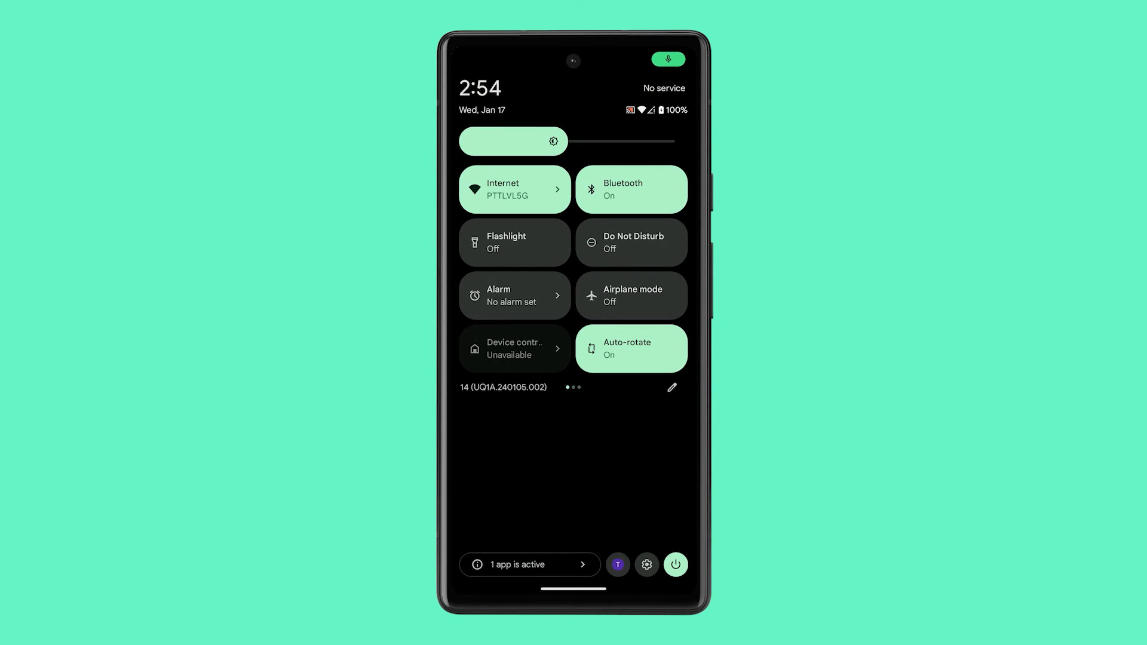
Step: Bring up the power menu with Emergency, Power off and Restart
{"action": "left_click", "coordinate": [674, 564]}
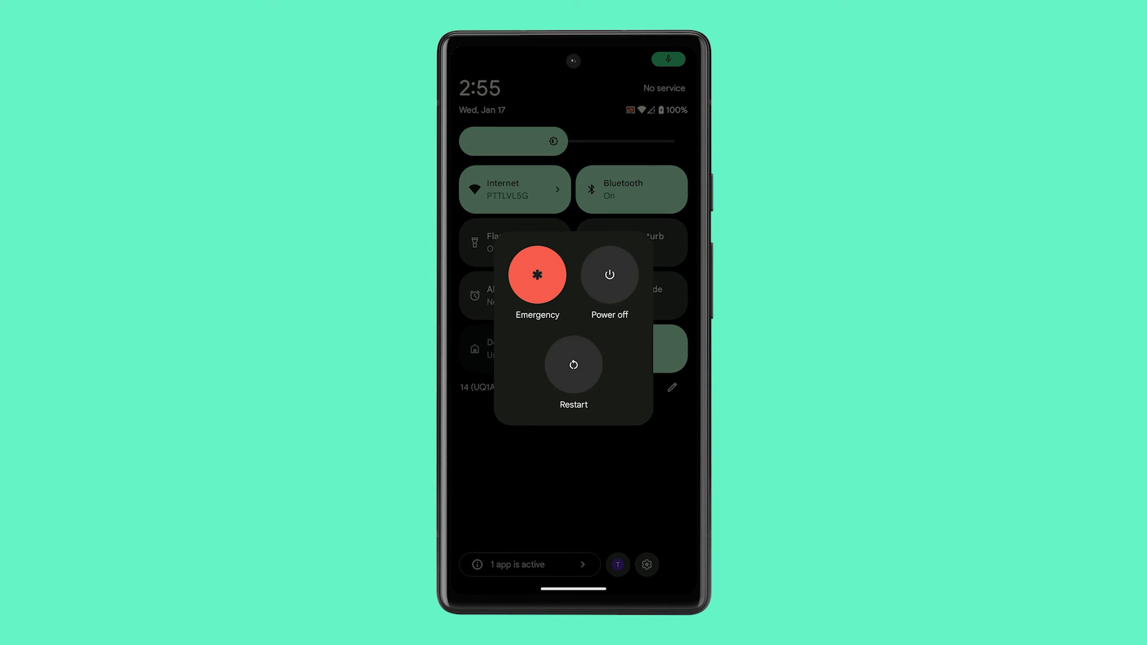